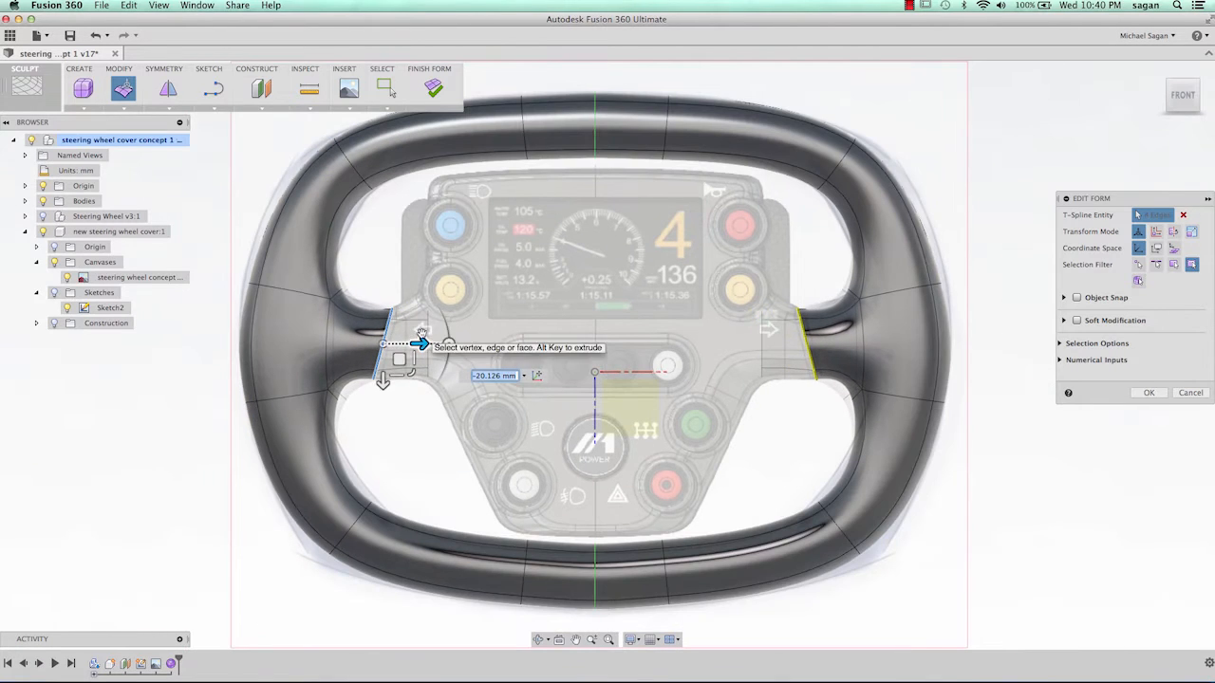
# - Drag the side grip edges of the steering wheel cover to -20.126 mm with Edit Form
pyautogui.click(1148, 392)
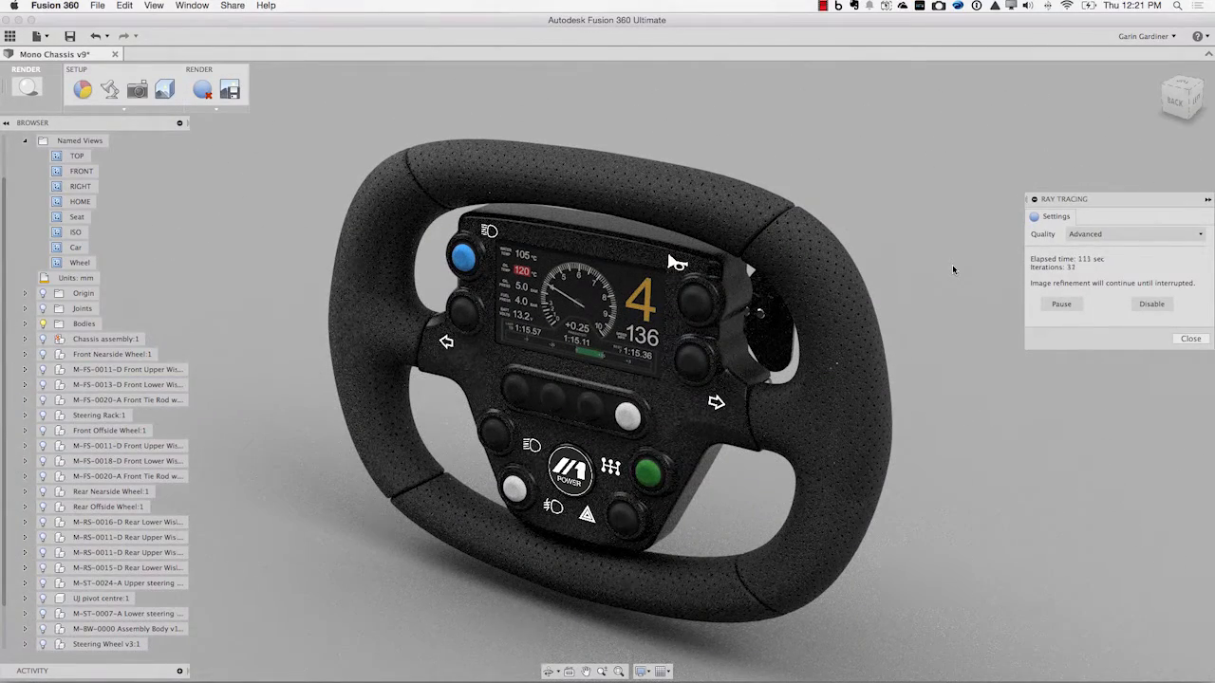
# - View the ray-traced leather steering wheel render, then start the Fusion 360 free trial download
pyautogui.click(1207, 199)
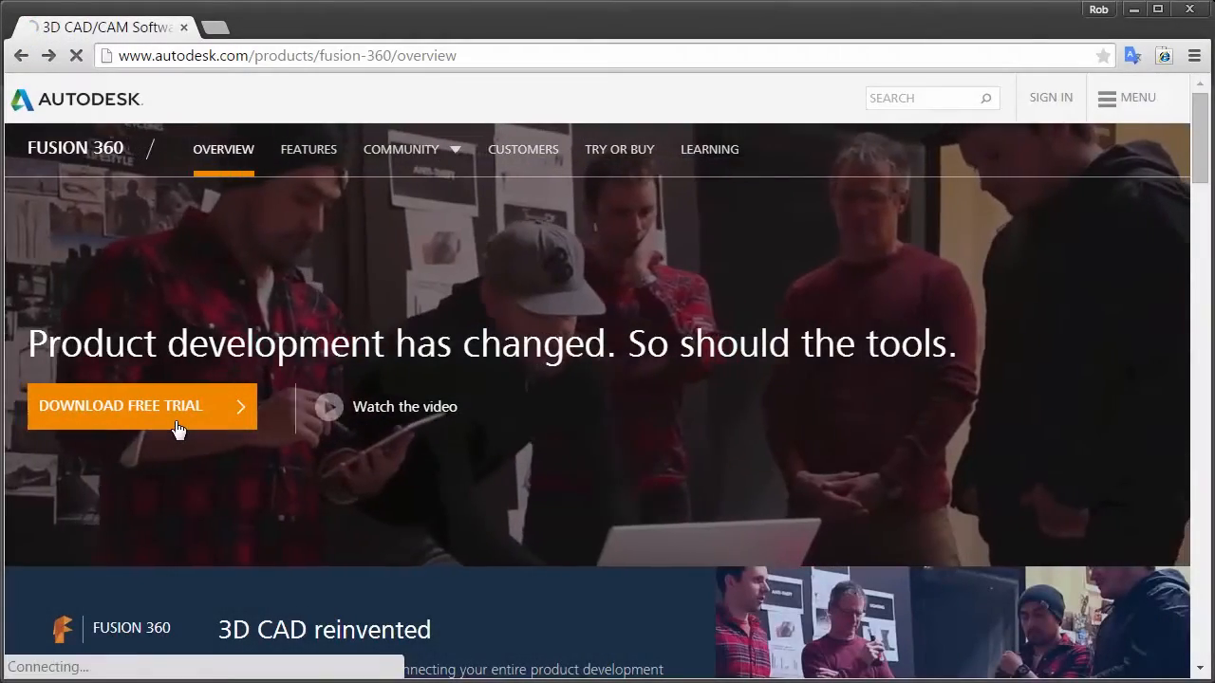
pyautogui.click(120, 407)
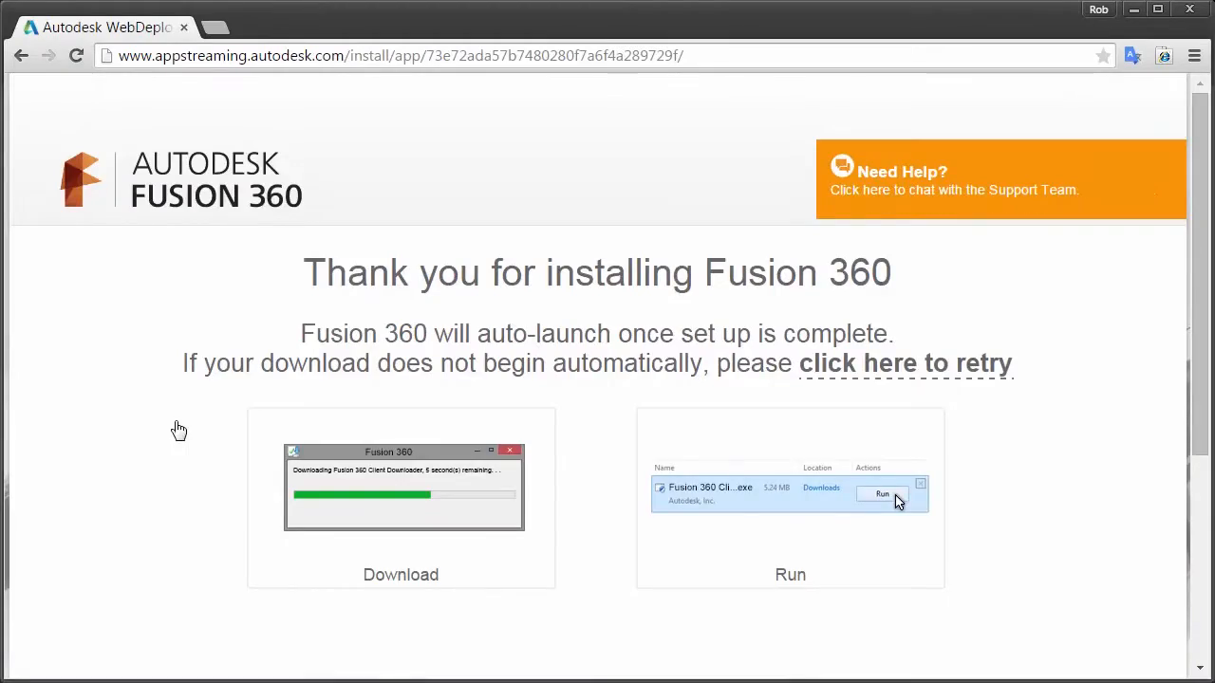